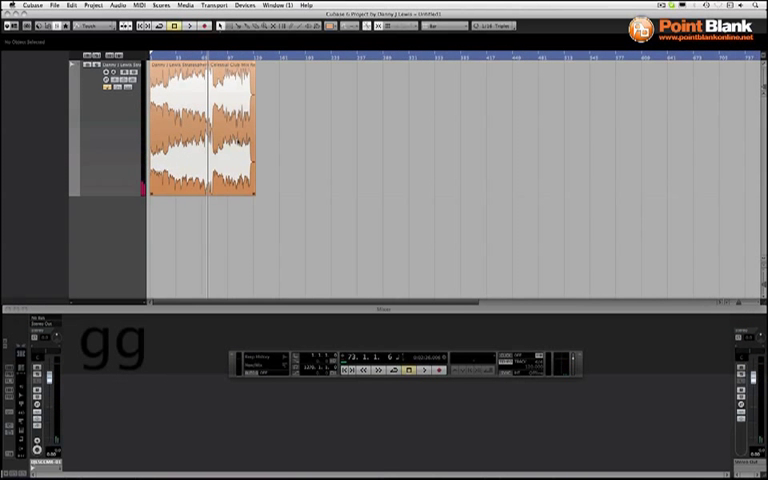
Select the audio event and open its Time Stretch processing dialog
click(200, 130)
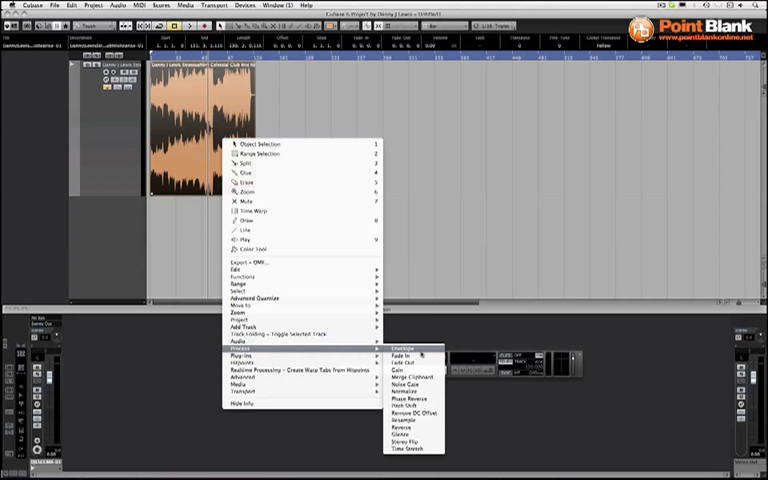
click(410, 440)
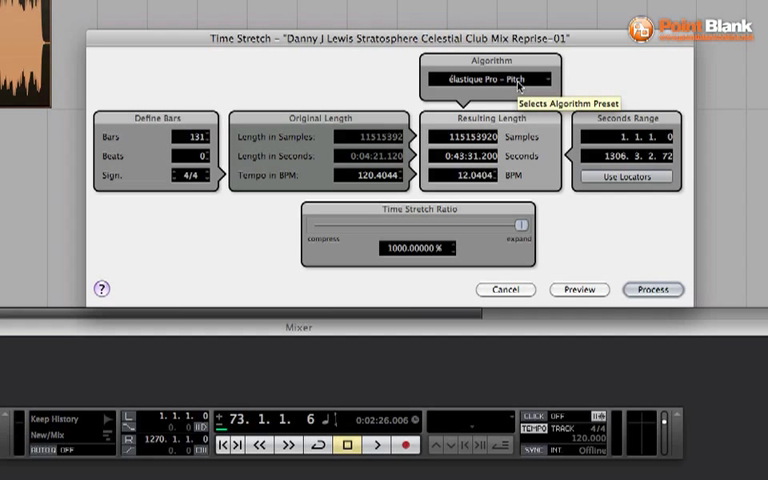
click(490, 76)
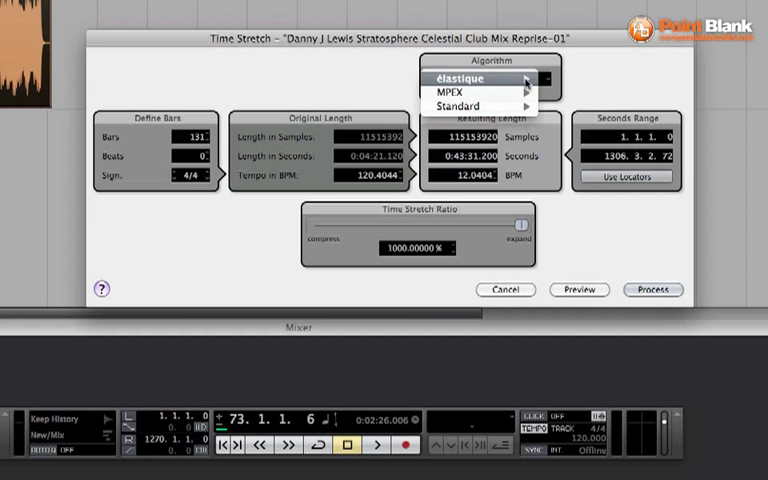
mouse_move(480, 92)
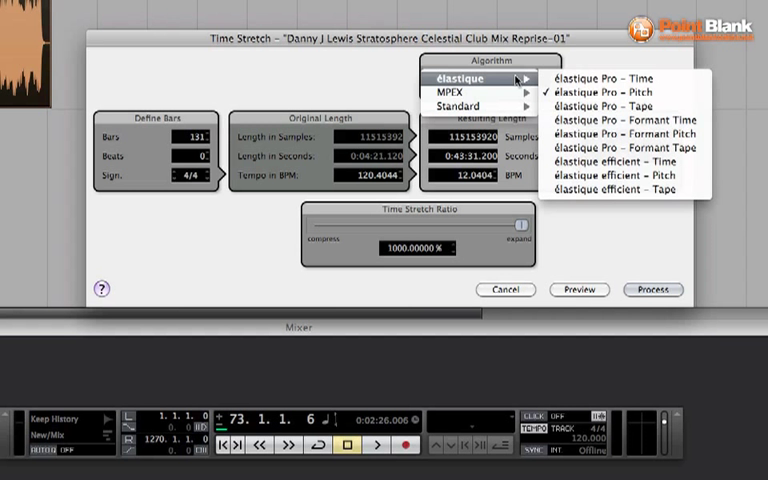
click(596, 92)
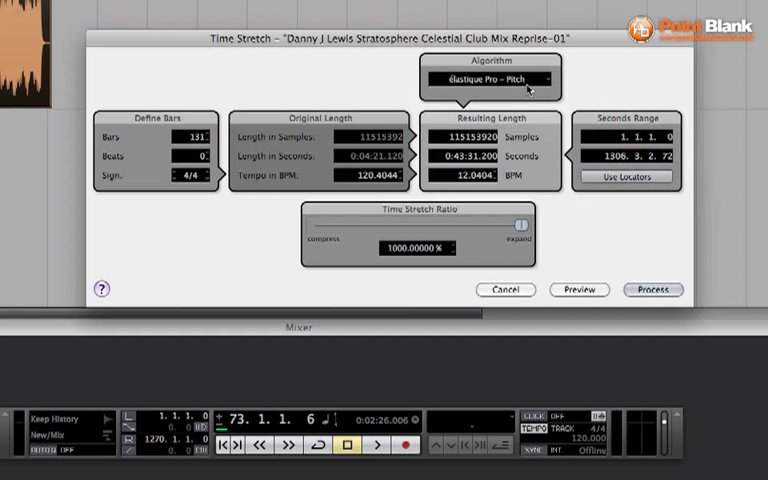
drag(524, 222, 392, 228)
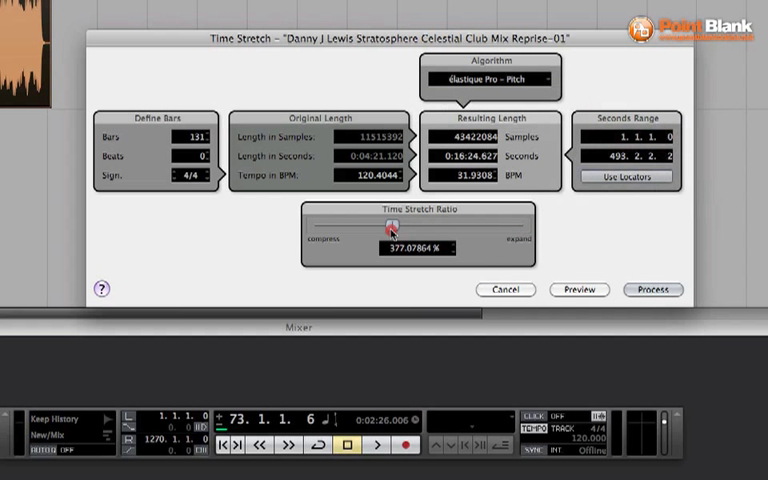
drag(388, 230, 432, 230)
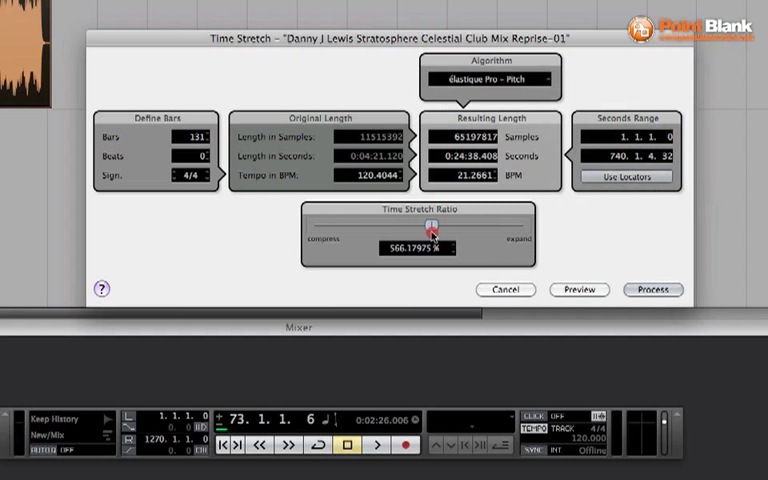
drag(430, 230, 524, 230)
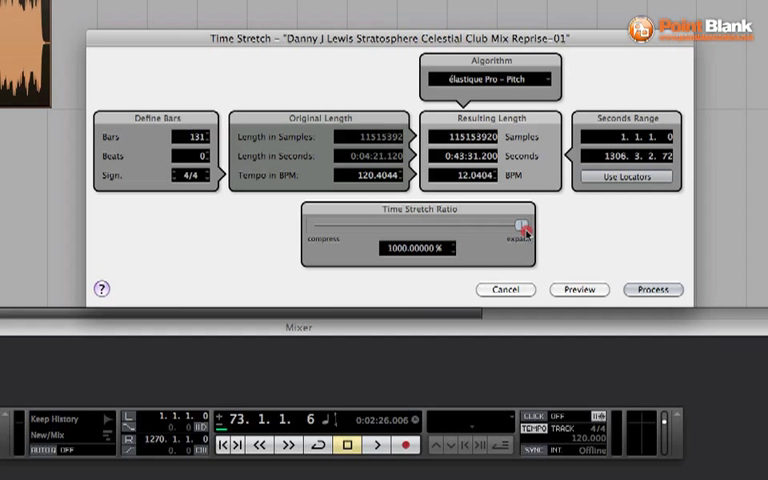
mouse_move(396, 268)
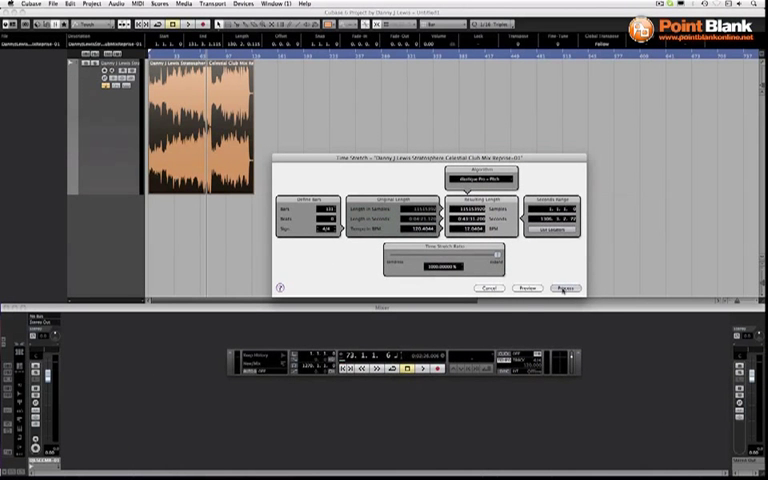
Process the time stretch on the clip and bring up the Groove Agent ONE window
click(564, 288)
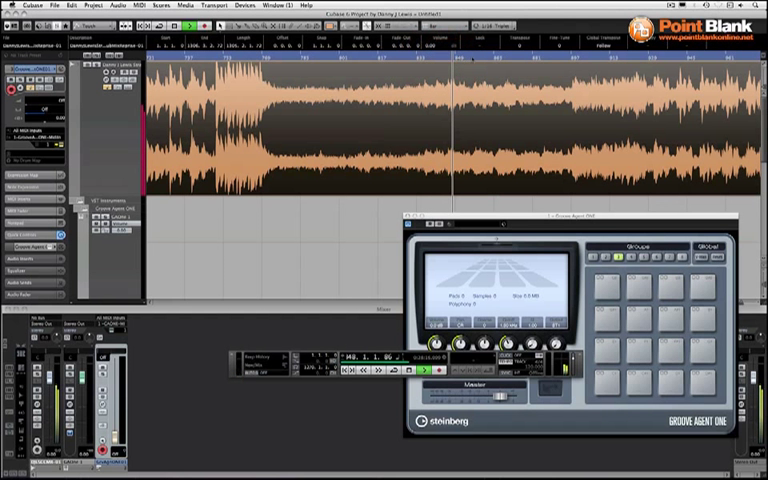
click(490, 56)
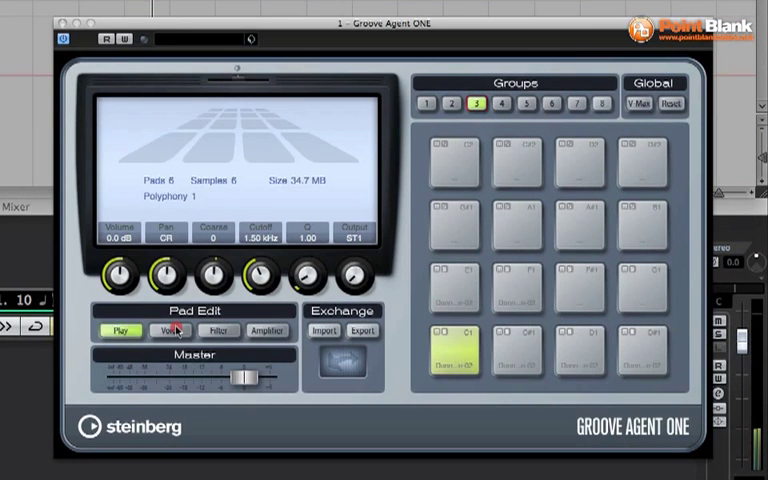
Show Voice settings, step through the bottom-row slice pads and switch trigger mode to Key Hold
click(156, 332)
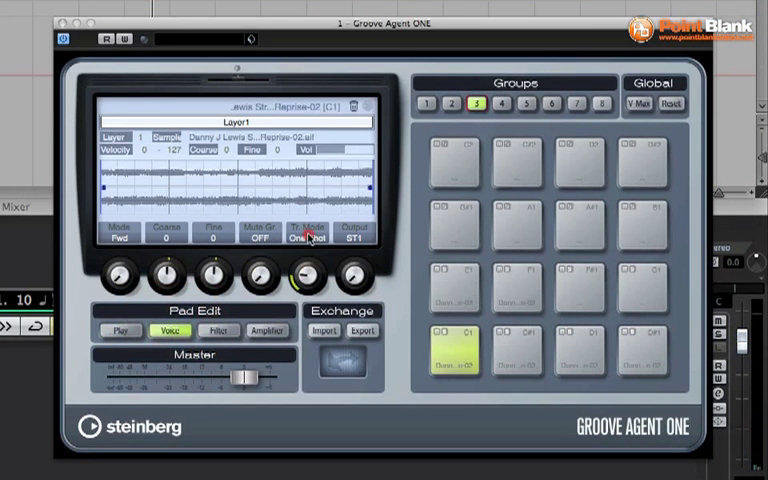
click(528, 356)
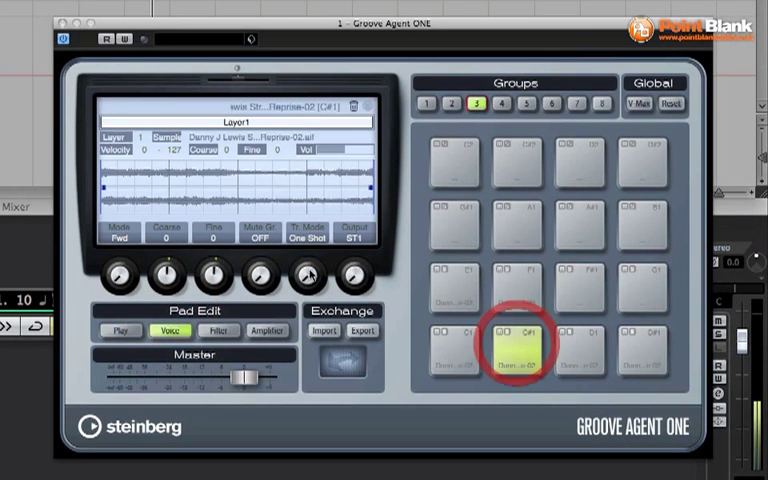
click(580, 356)
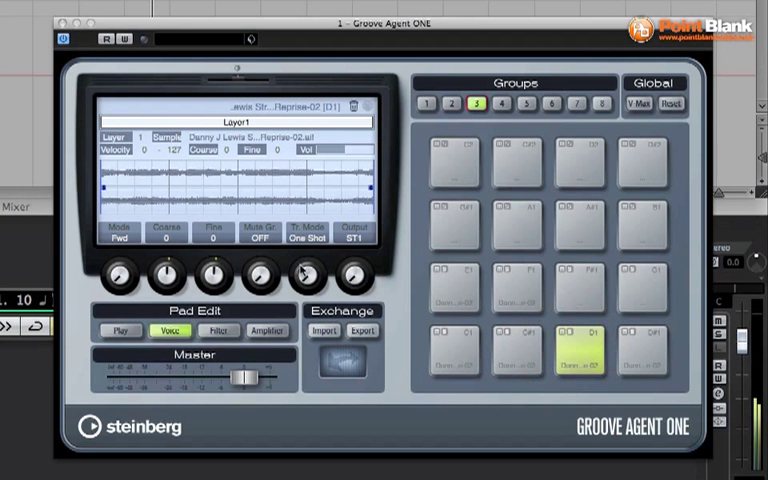
click(648, 356)
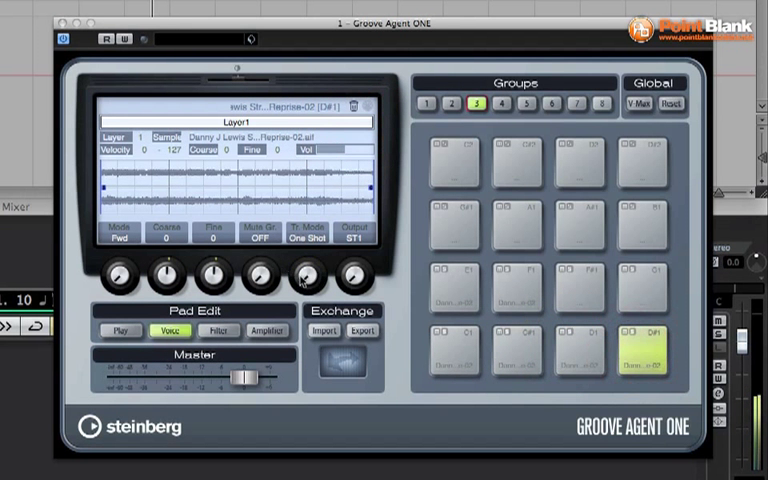
click(452, 290)
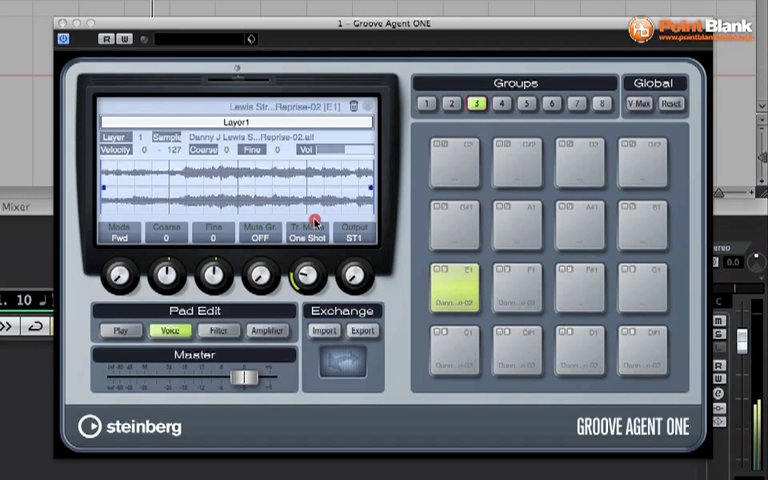